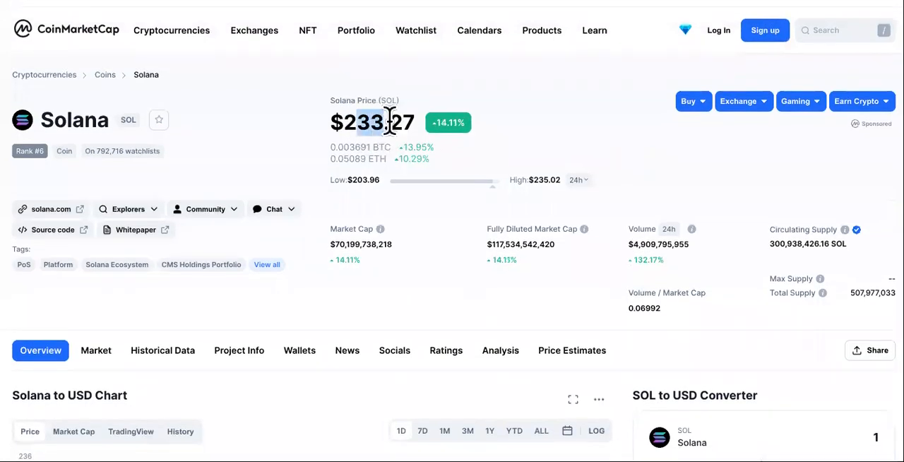
Scroll the Solana page past its $233.27 price stats to the one-day USD chart
scroll("down", 3)
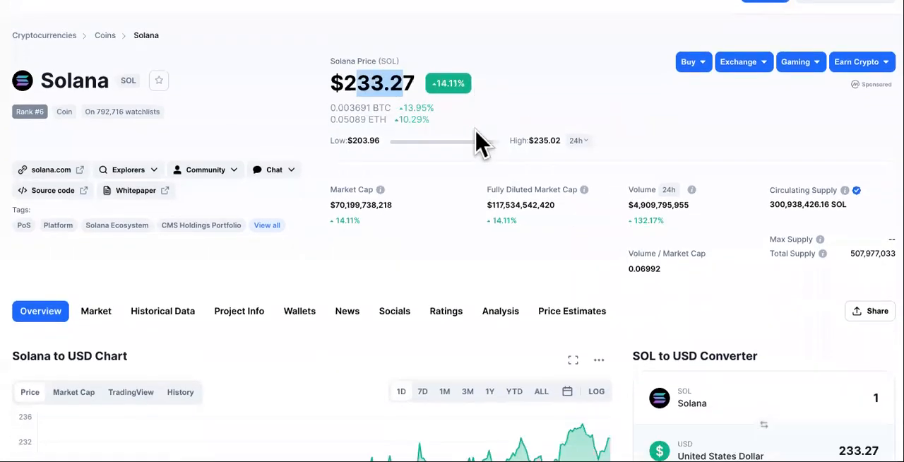
scroll("down", 3)
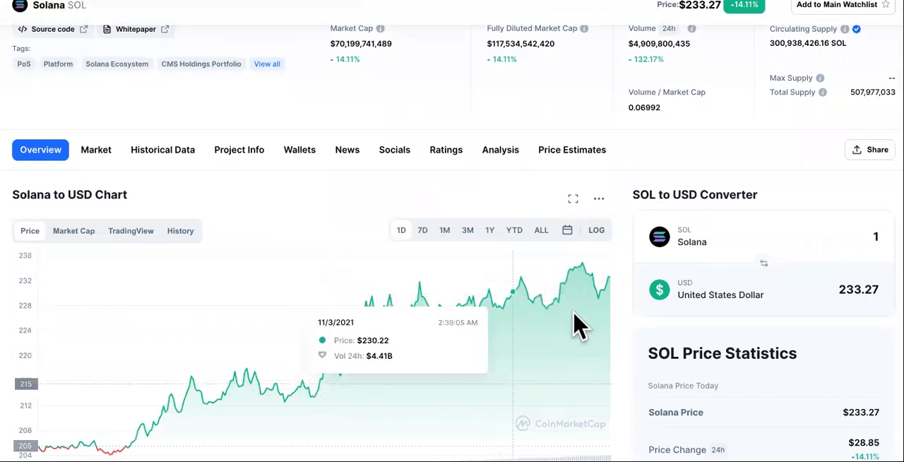
mouse_move(490, 68)
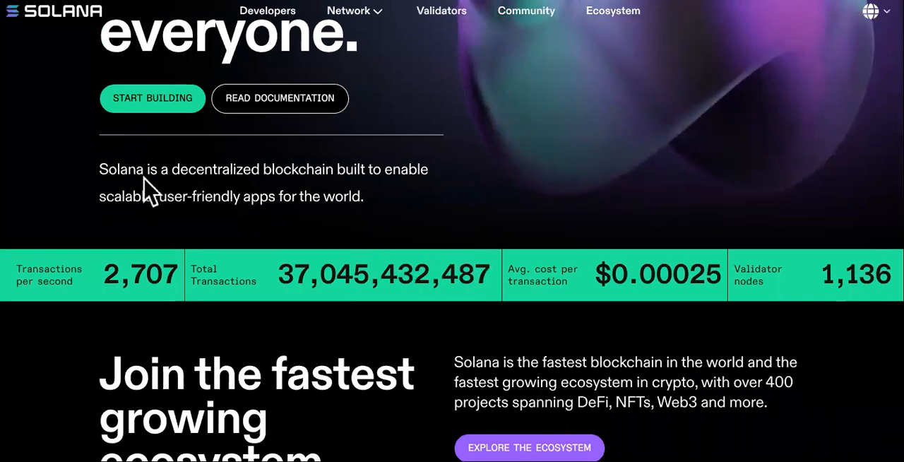
Highlight Solana's intro sentence and scroll to the 'Decentralized and unstoppable' section
left_click_drag(145, 169, 364, 196)
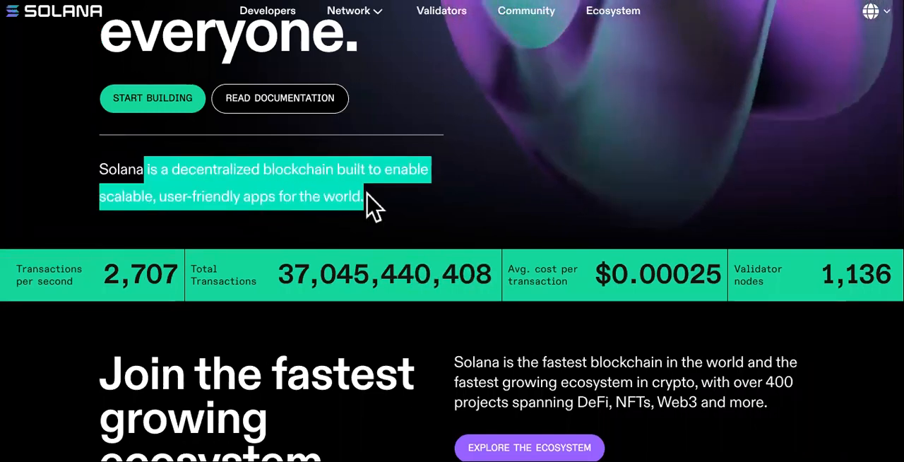
scroll("down", 3)
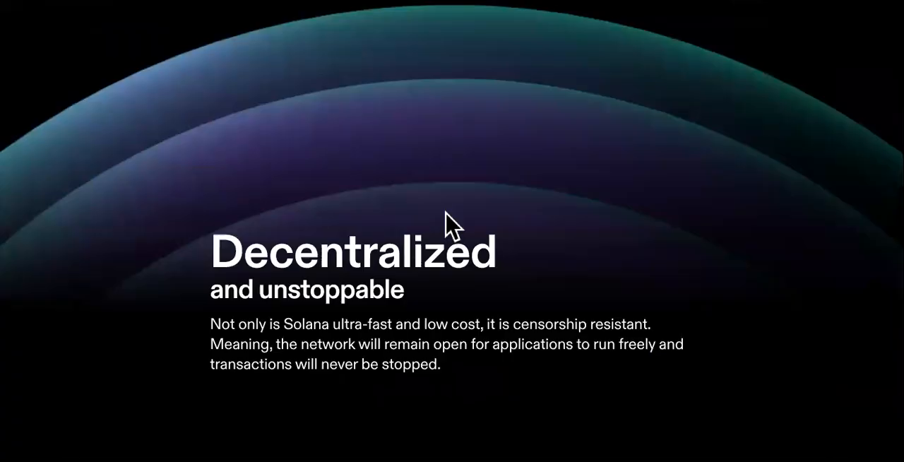
scroll("down", 3)
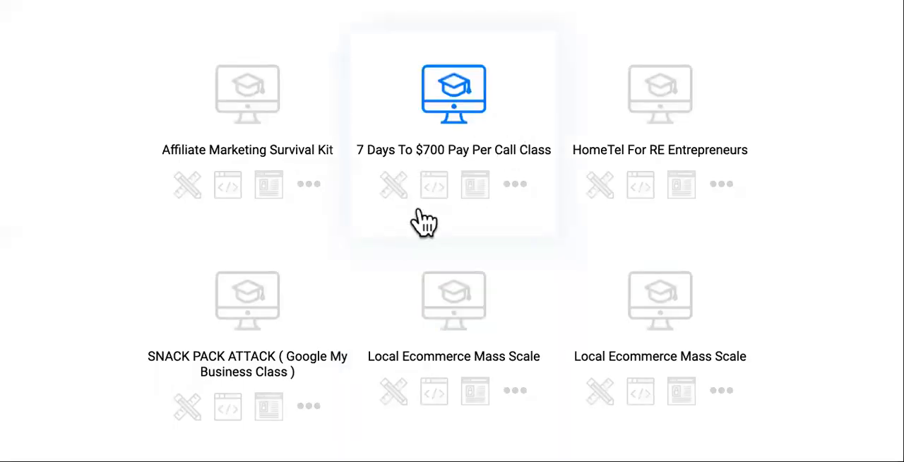
mouse_move(505, 113)
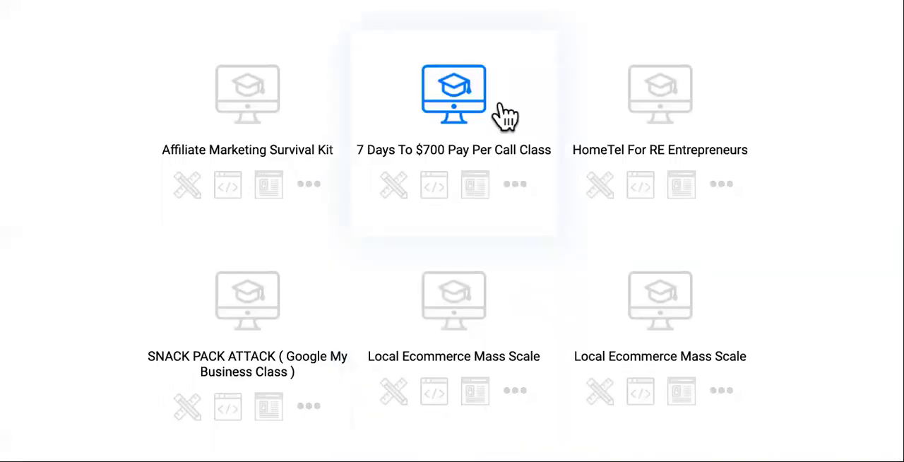
Scroll the Builderall course grid down to No Funnel Fortunes and KETO-LIQUID MASTERCLASS
scroll("down", 3)
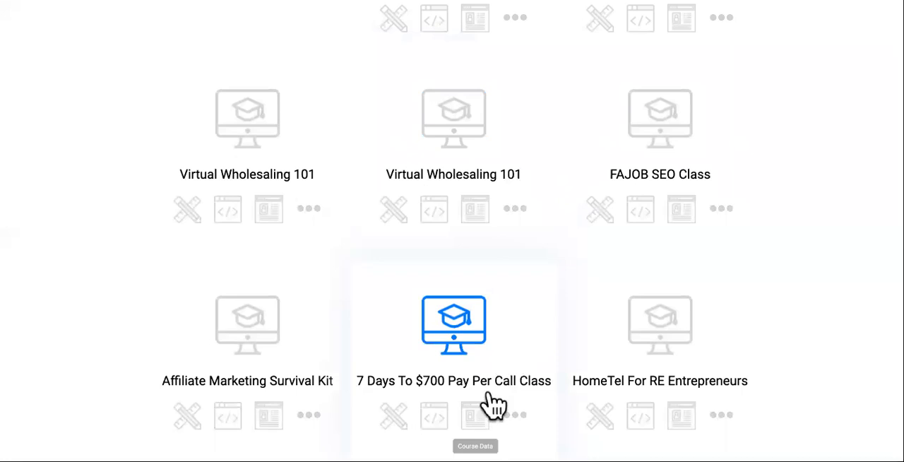
scroll("down", 3)
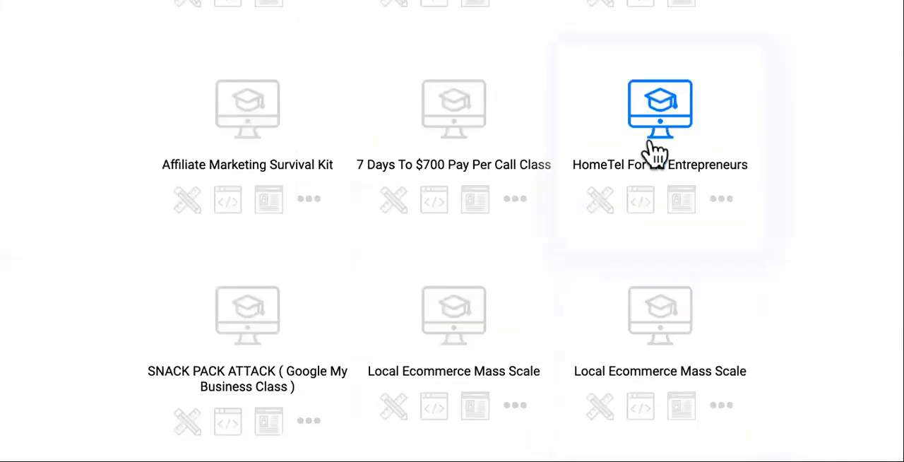
scroll("down", 3)
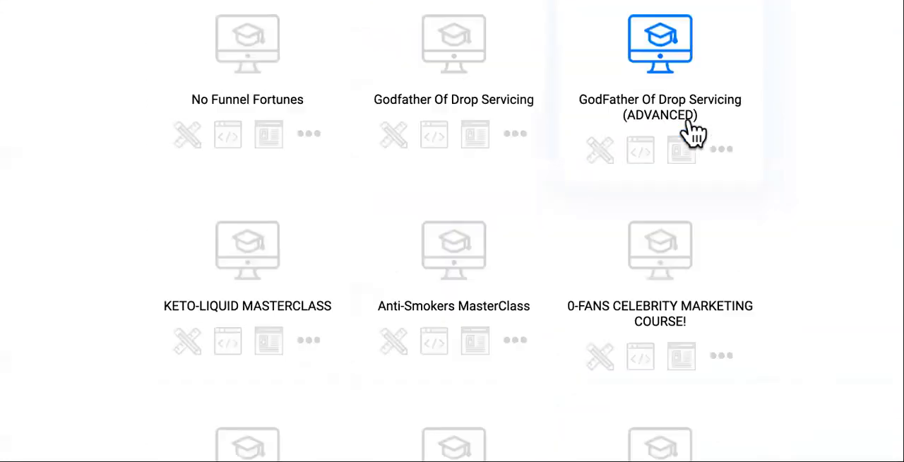
scroll("down", 3)
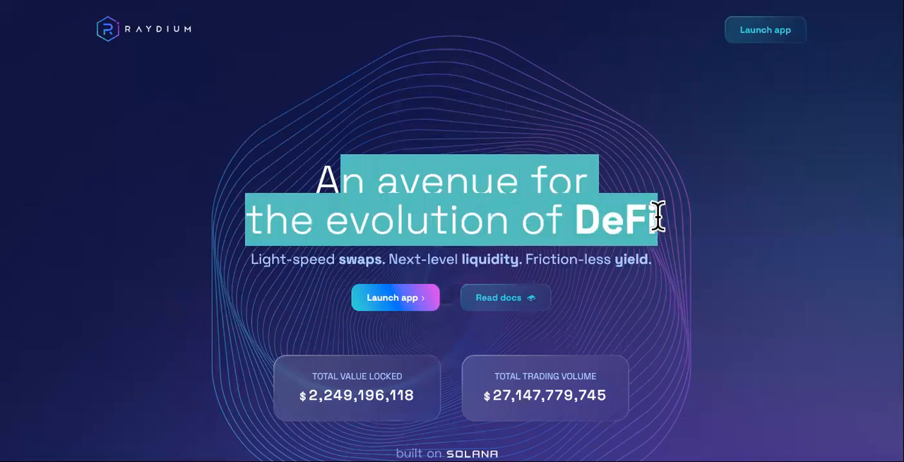
mouse_move(579, 226)
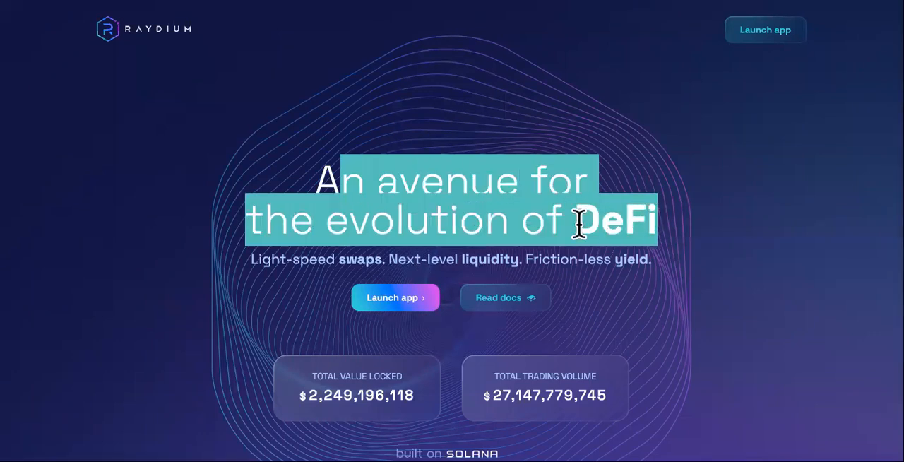
Scroll Raydium's homepage to the tagline, total value locked and trading volume stats
scroll("down", 3)
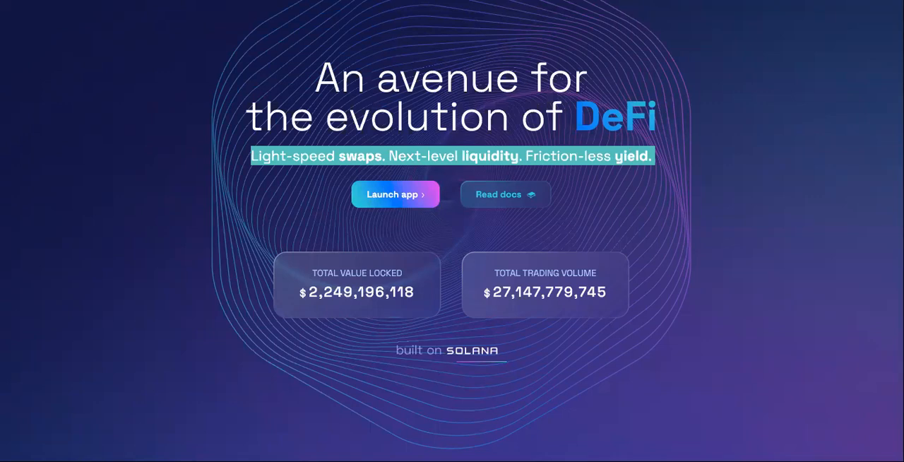
left_click(396, 194)
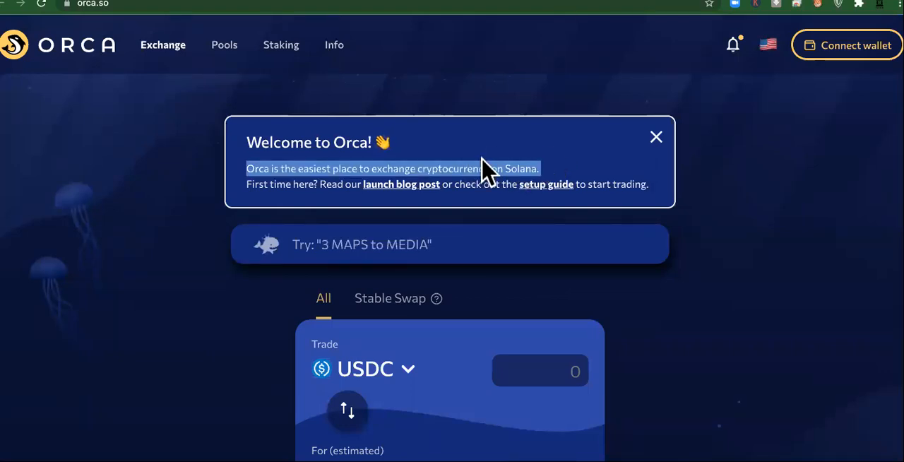
mouse_move(784, 272)
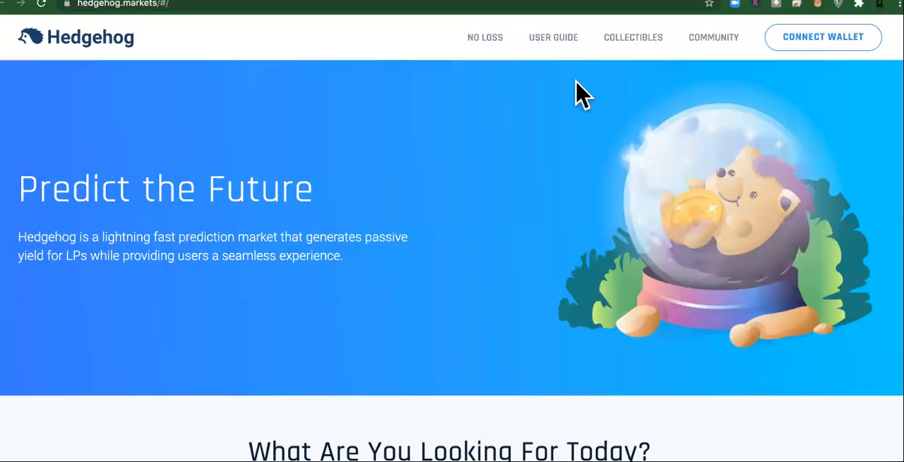
Highlight Hedgehog's intro sentence and view the No-Loss Competitions and Classic Markets cards
scroll("down", 3)
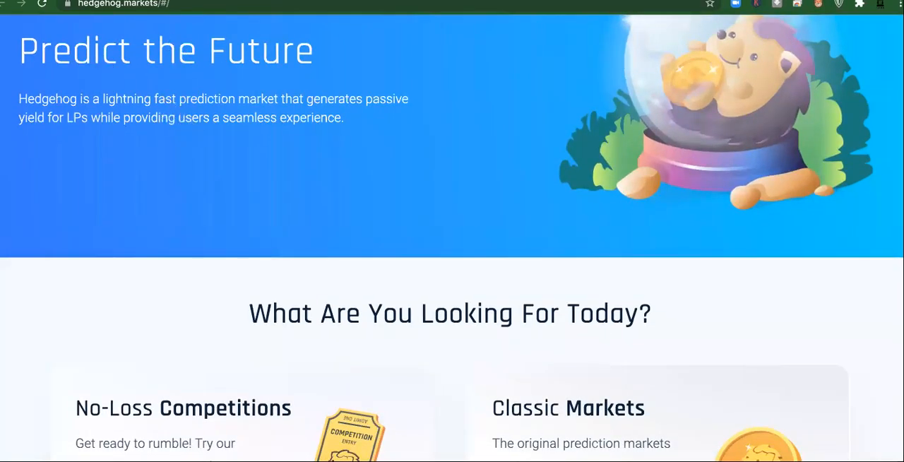
left_click_drag(19, 98, 344, 117)
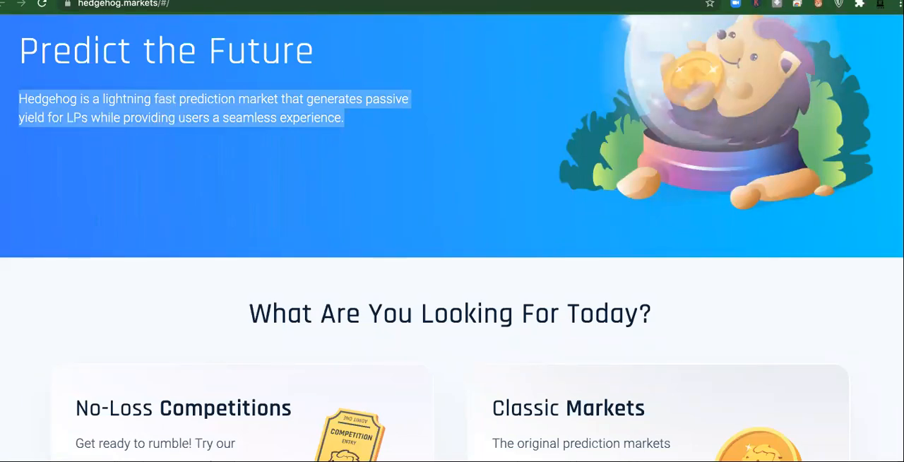
scroll("down", 3)
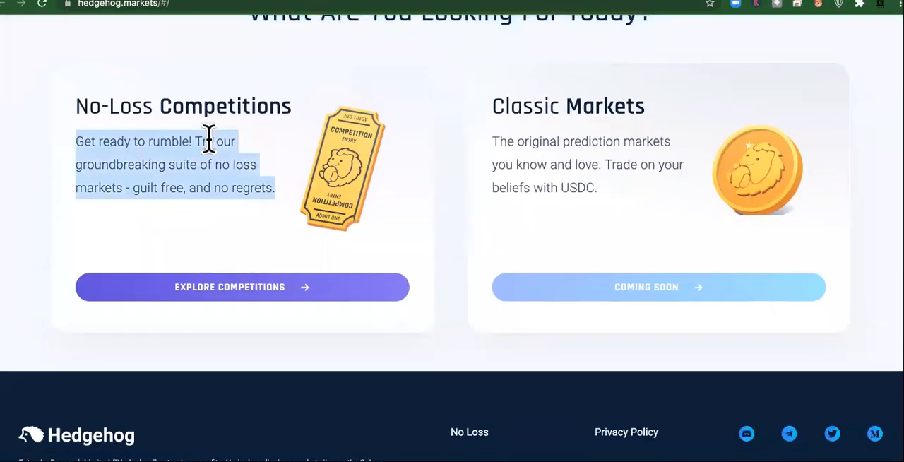
mouse_move(265, 184)
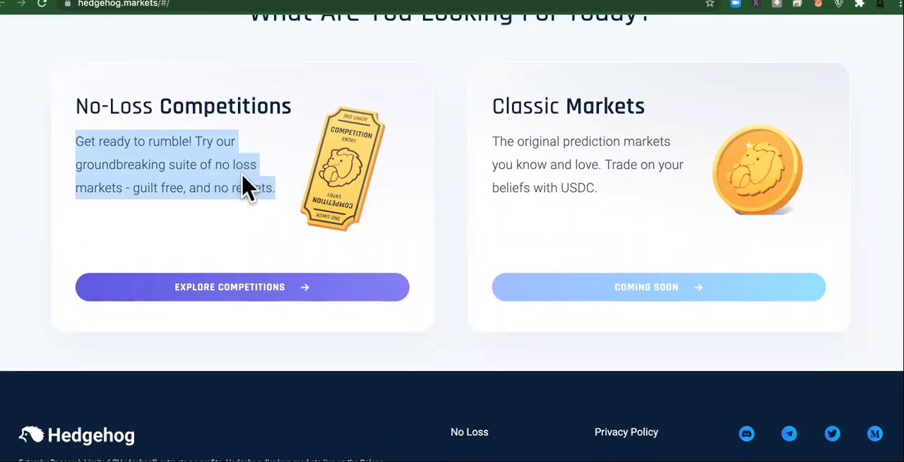
scroll("up", 3)
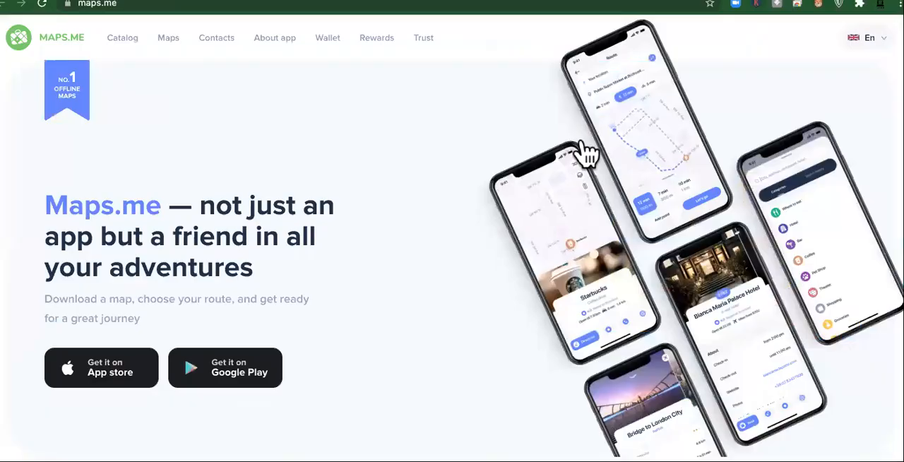
mouse_move(282, 219)
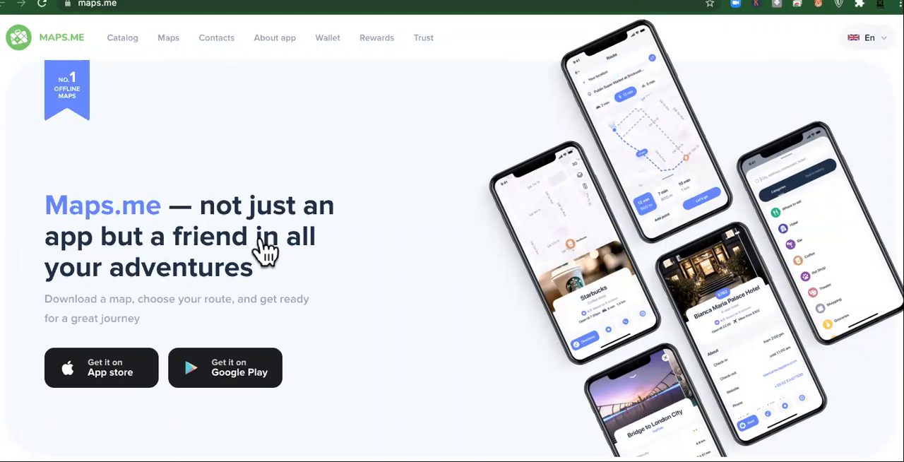
mouse_move(286, 272)
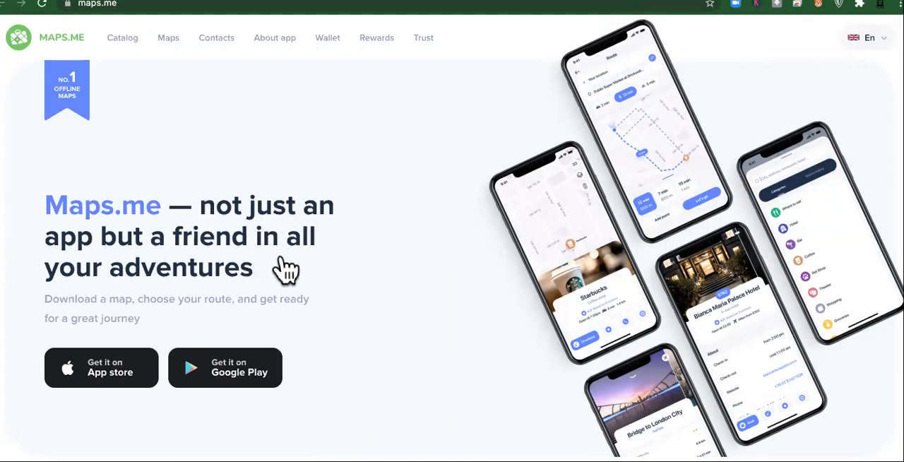
scroll("down", 3)
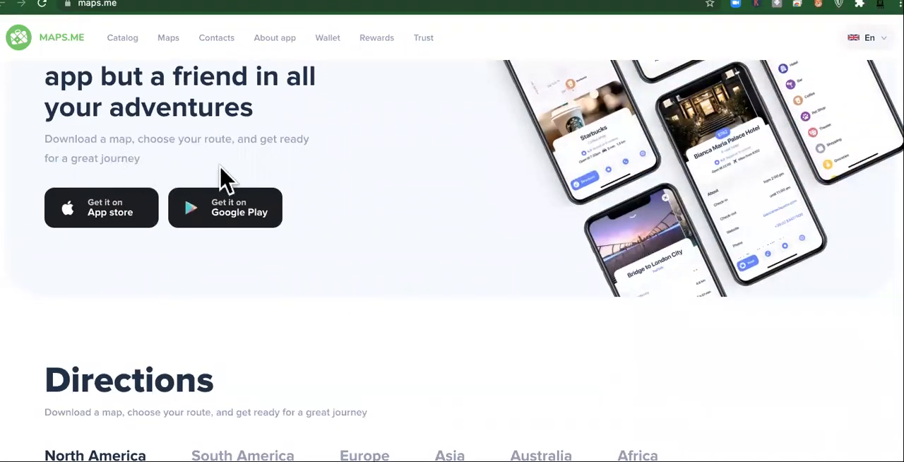
mouse_move(36, 293)
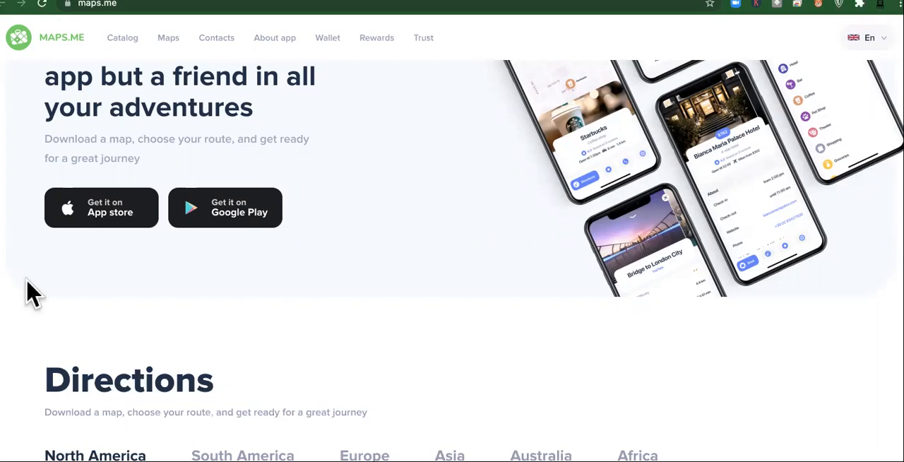
scroll("down", 3)
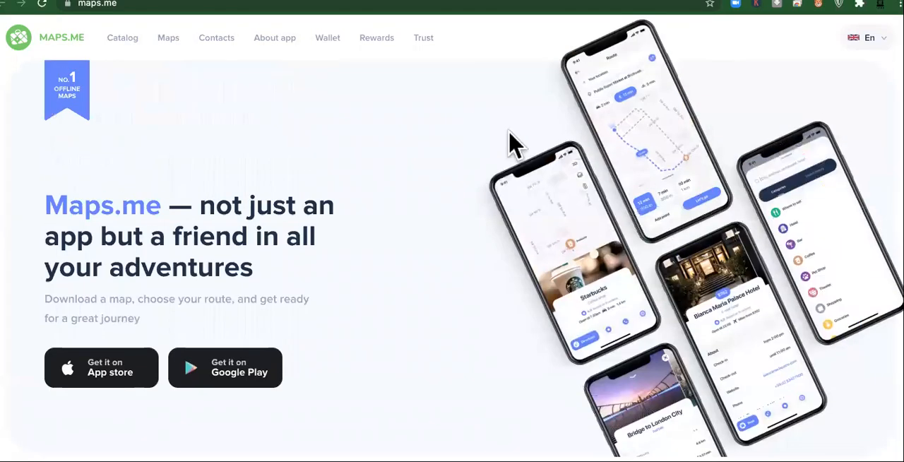
mouse_move(650, 99)
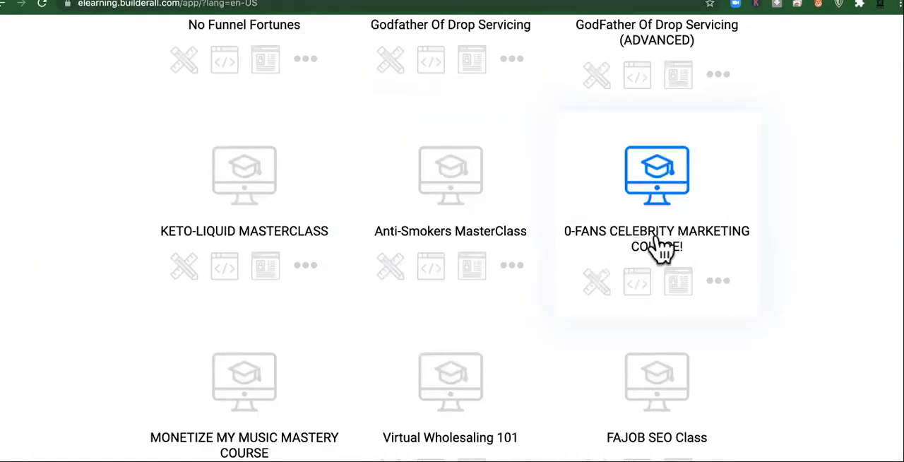
scroll("down", 3)
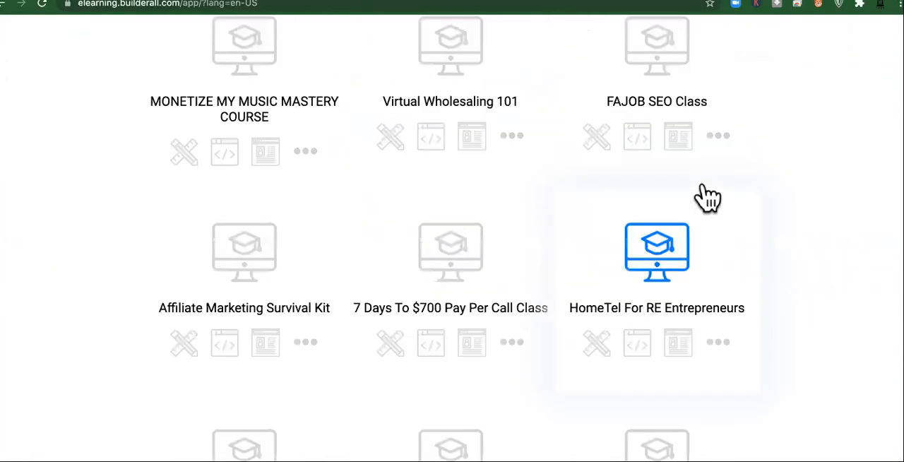
scroll("down", 3)
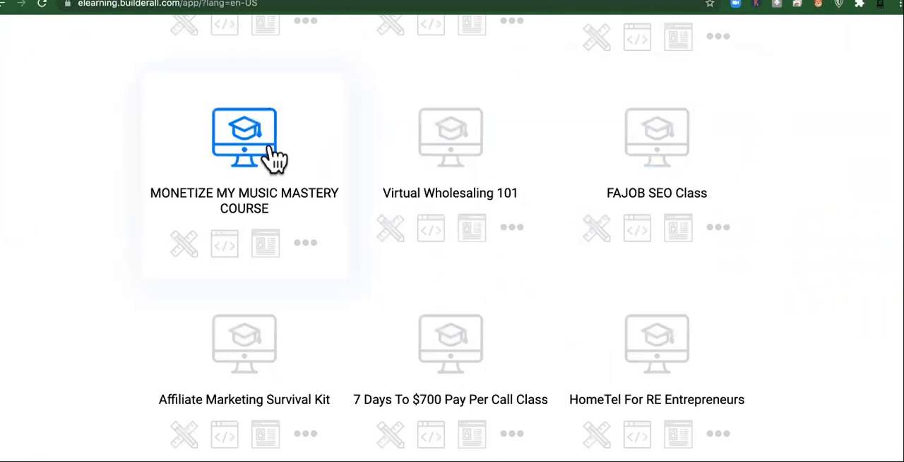
scroll("down", 3)
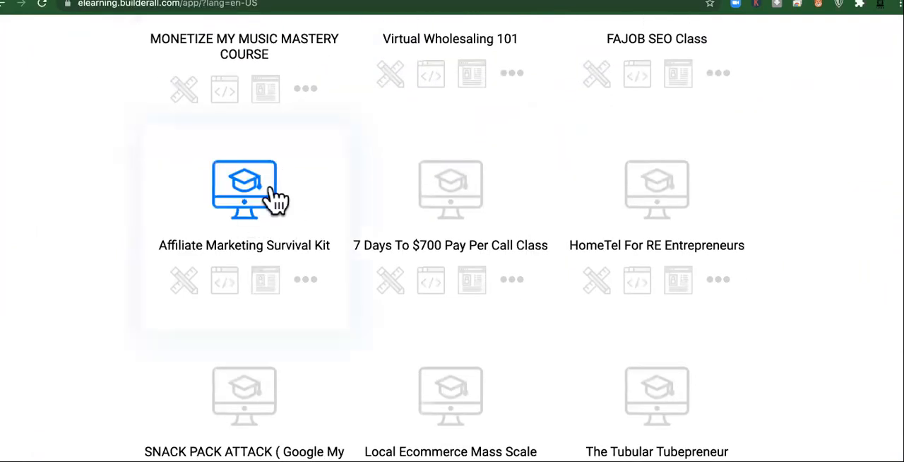
scroll("down", 3)
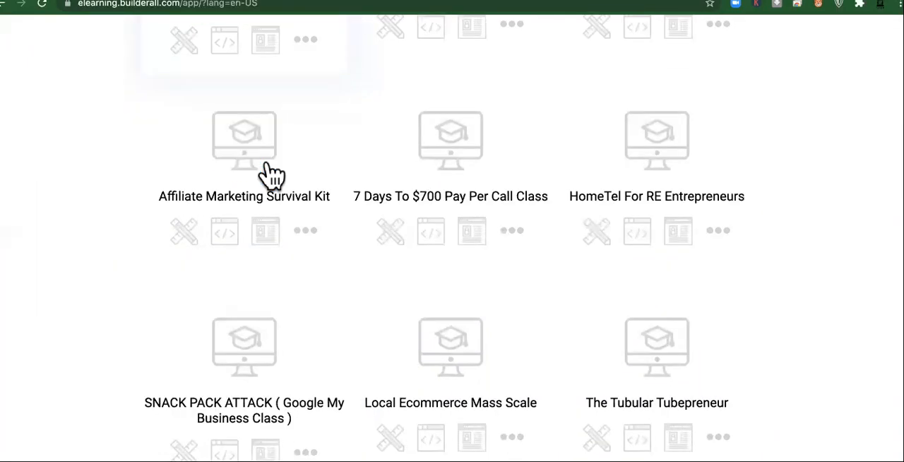
scroll("down", 3)
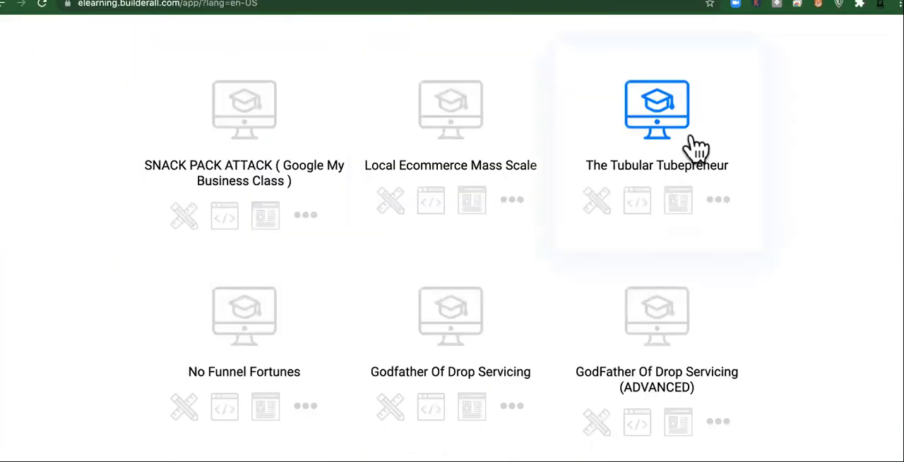
scroll("down", 3)
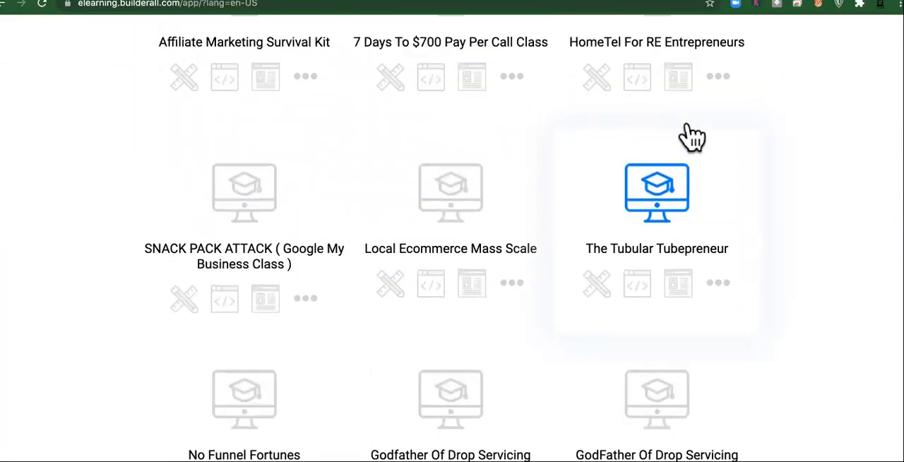
scroll("down", 3)
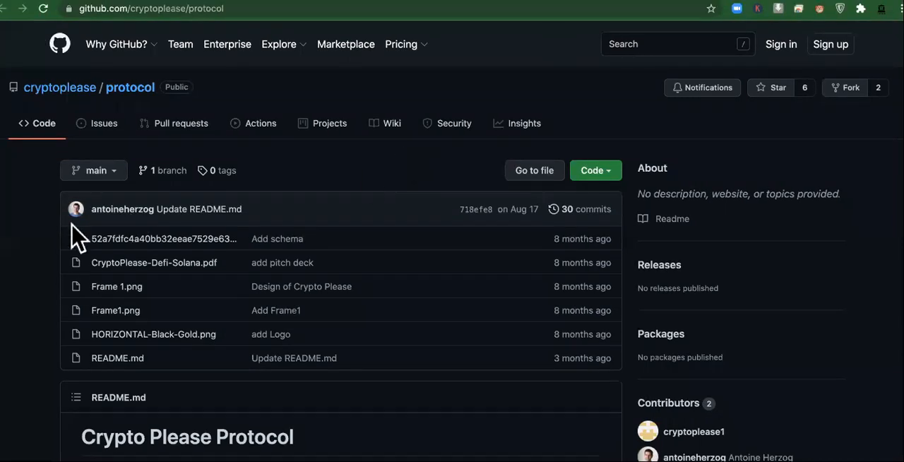
Open the cryptoplease organisation page and scroll to its pinned project and repositories
left_click(59, 87)
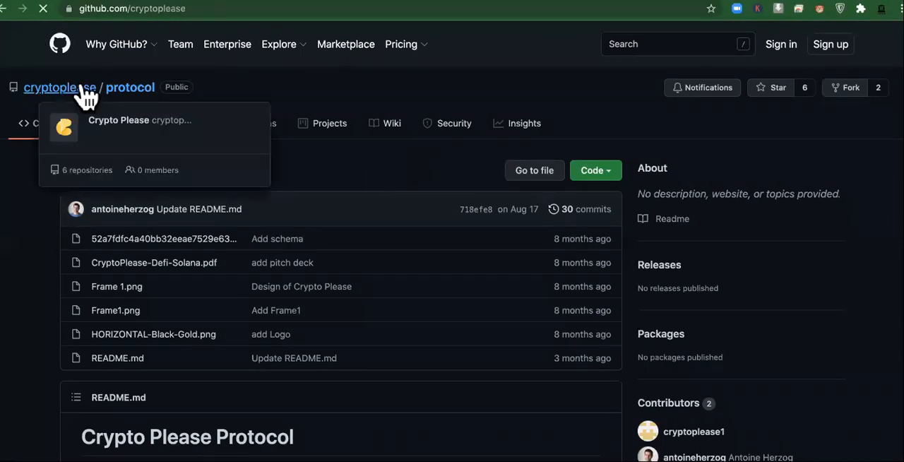
left_click(60, 87)
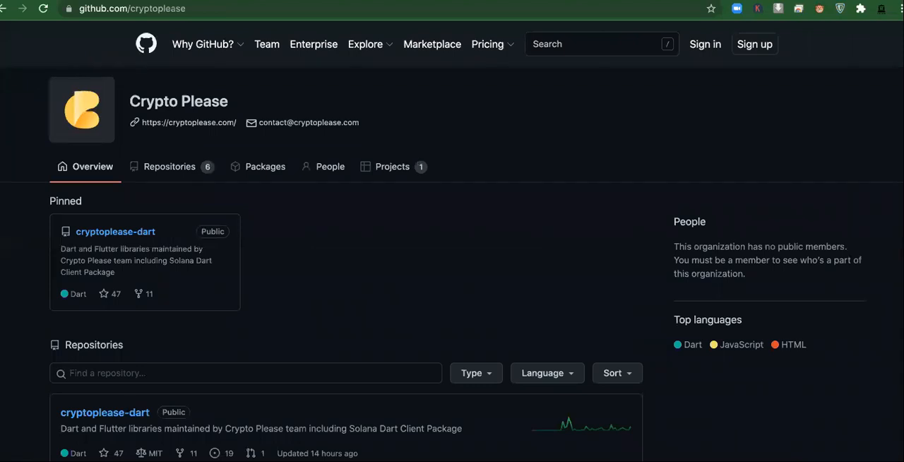
scroll("down", 3)
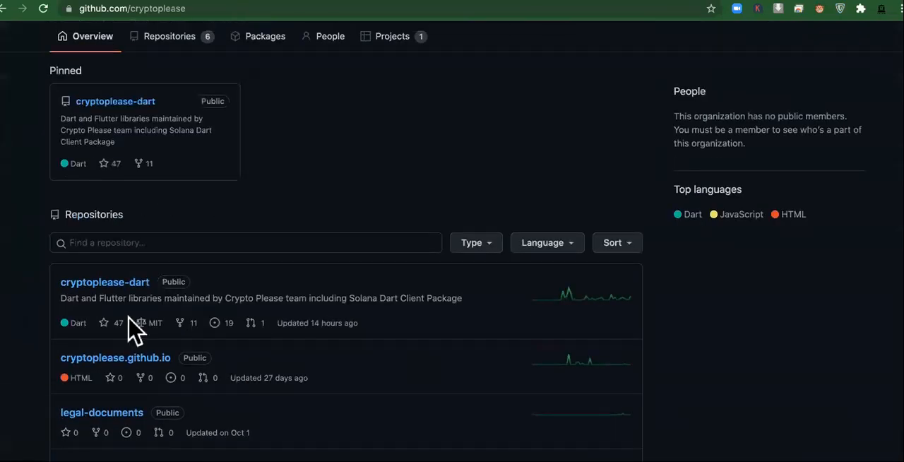
mouse_move(484, 32)
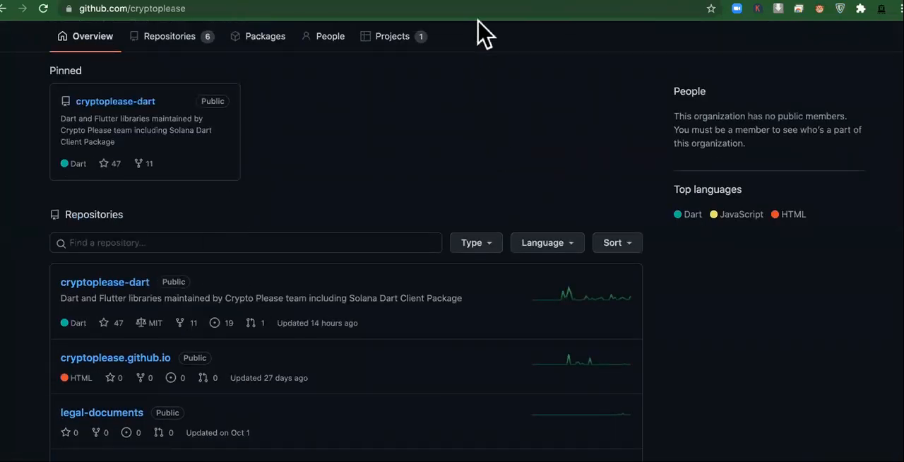
scroll("down", 3)
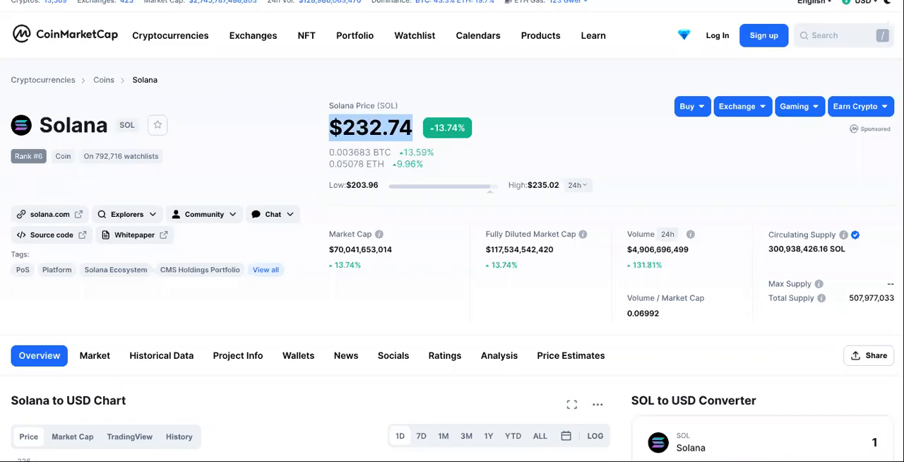
scroll("down", 3)
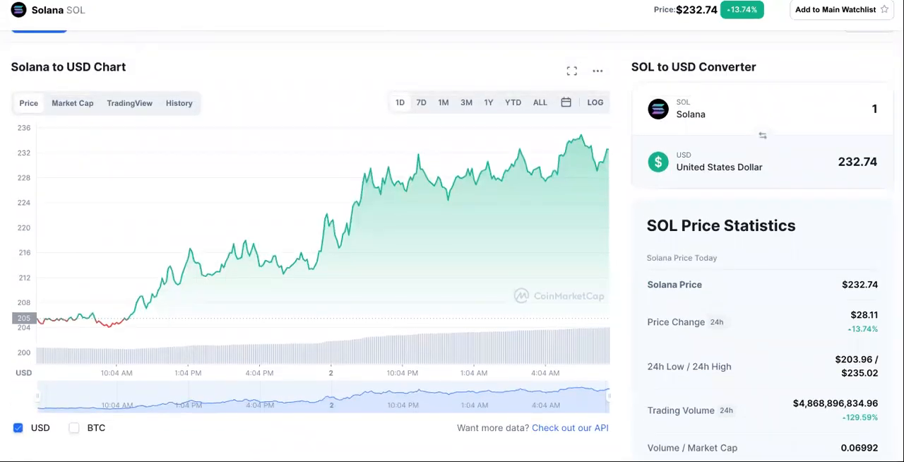
scroll("down", 3)
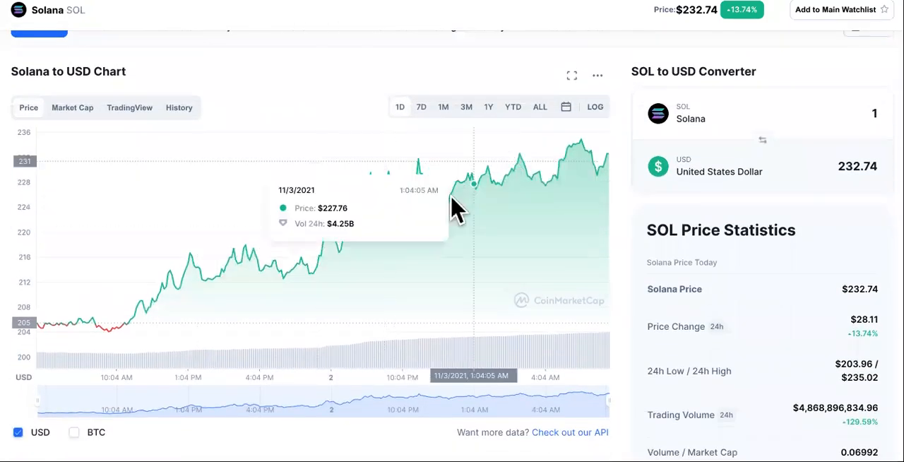
mouse_move(696, 142)
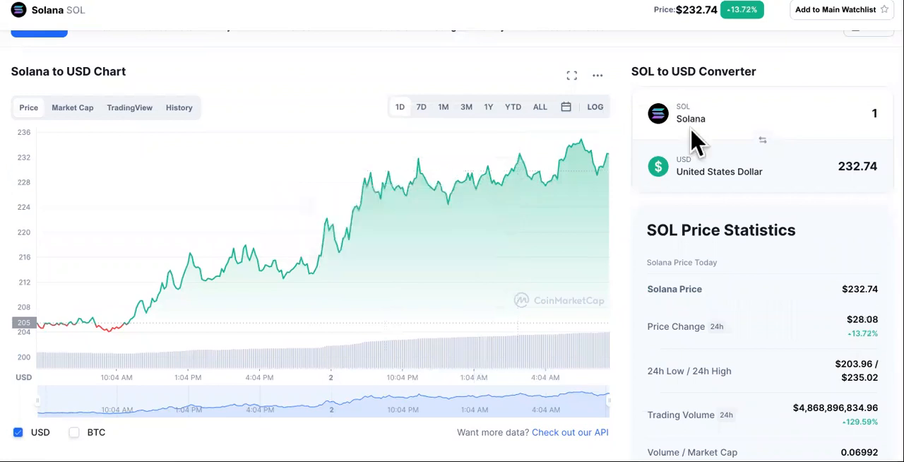